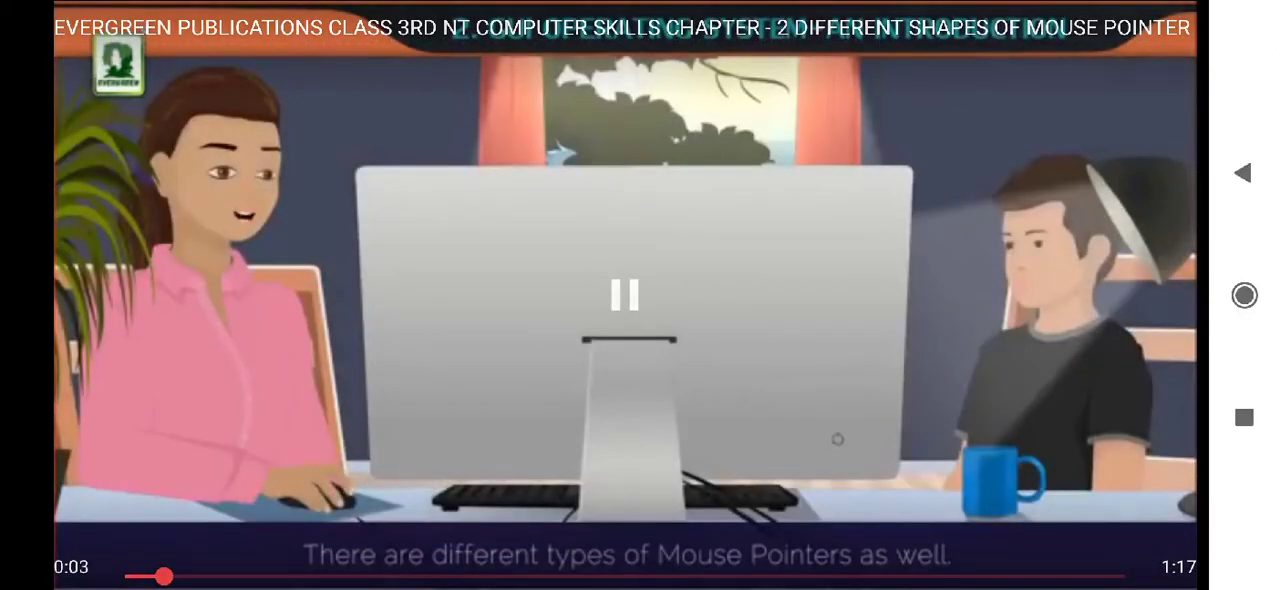
pyautogui.click(624, 296)
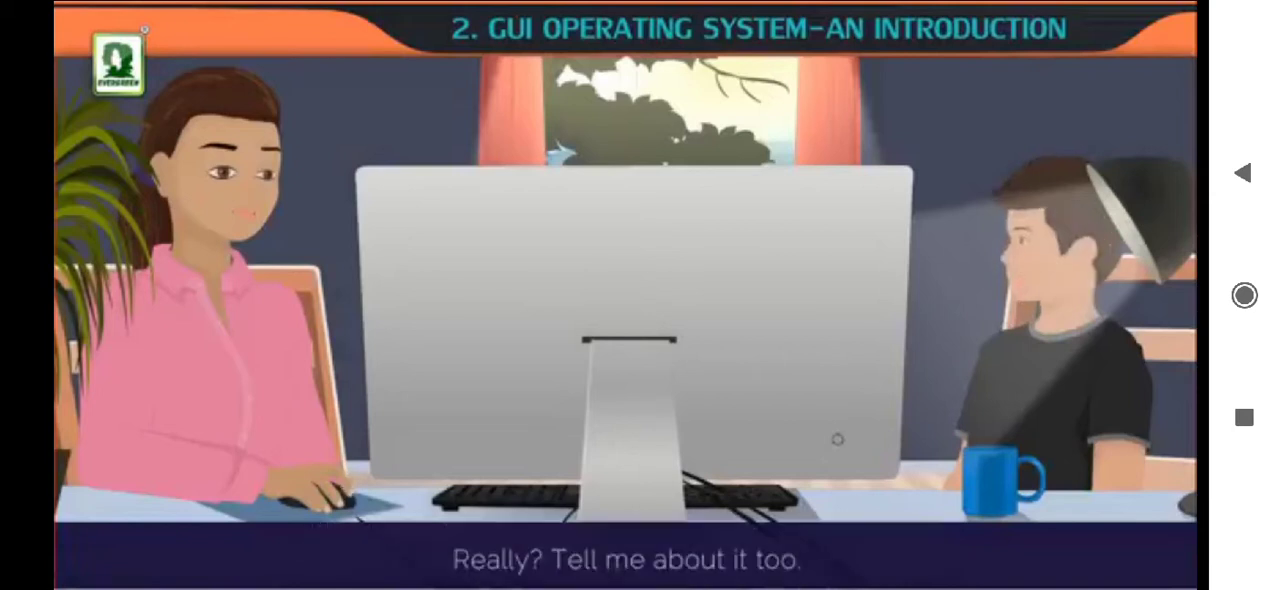